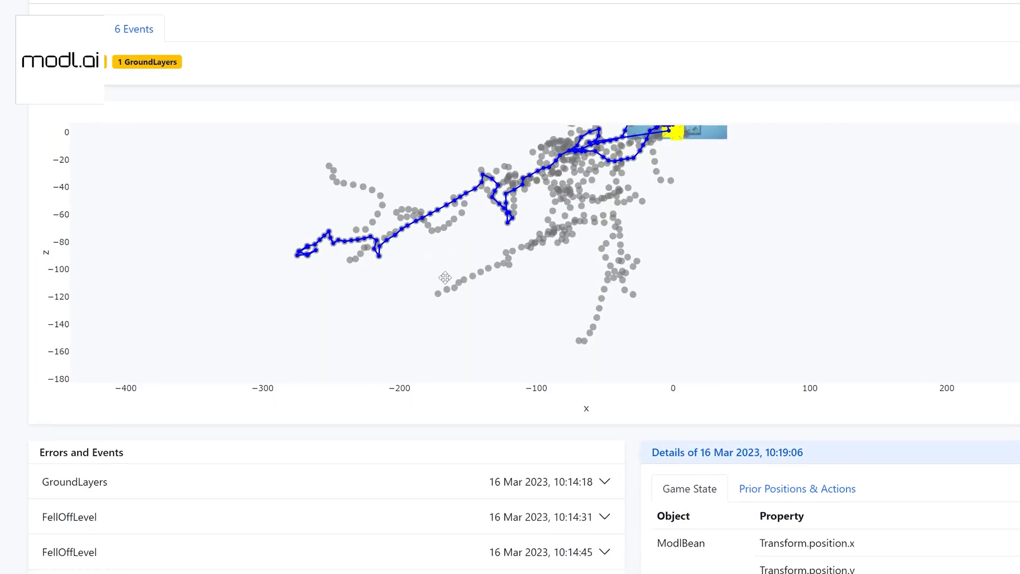
Step: Install the modl.ai Platform package 2.2.18 from the Modl registry in Package Manager
{"action": "scroll", "scroll_direction": "down", "scroll_amount": 3}
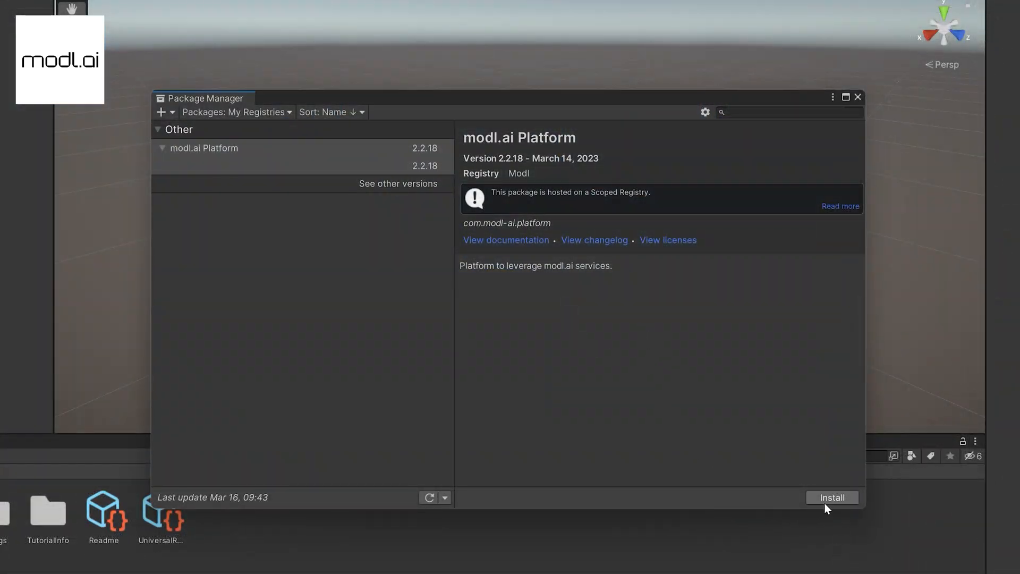
{"action": "left_click", "coordinate": [832, 498]}
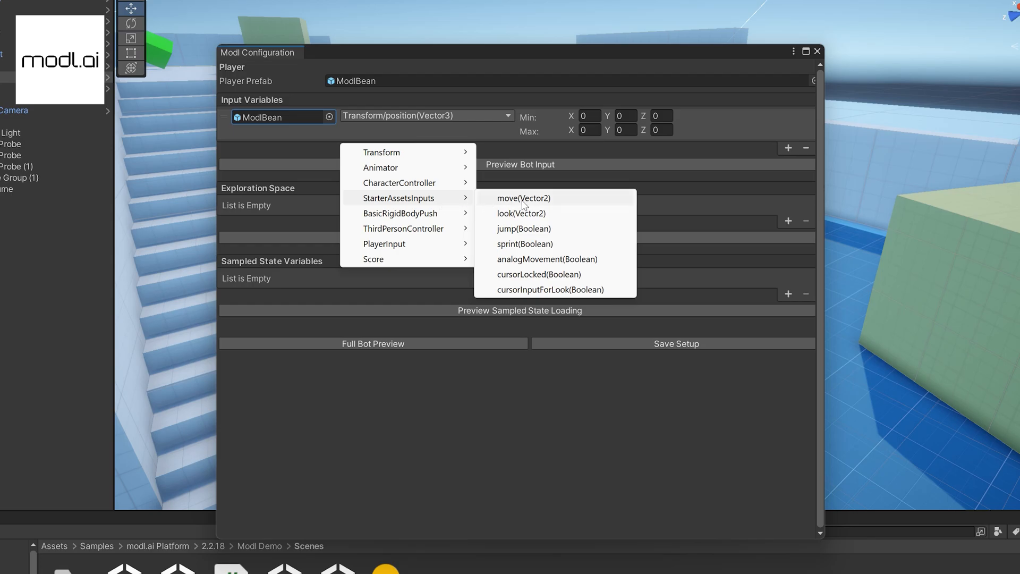
Step: Assign the StarterAssetsInputs move action as bot input and launch a Full Bot Preview
{"action": "left_click", "coordinate": [523, 199]}
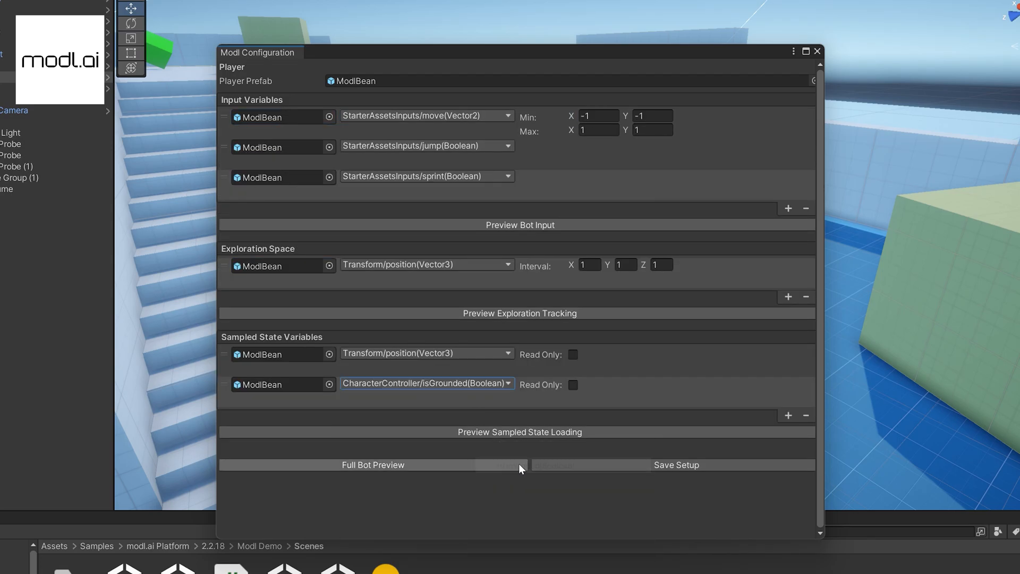
{"action": "left_click", "coordinate": [572, 385]}
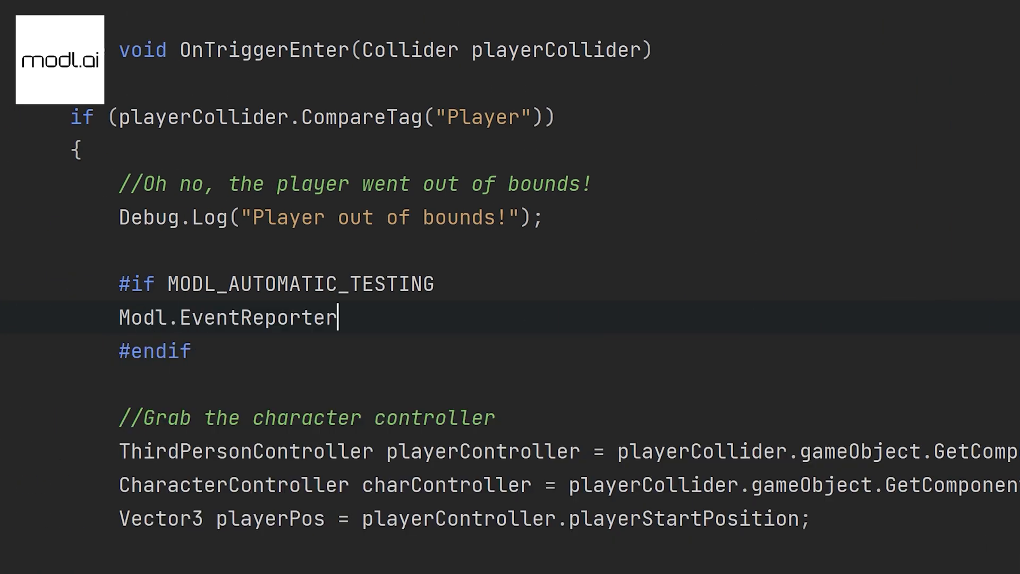
Step: Report a "FellOffLevel" event via Modl.EventReporter.Report inside the automatic-testing block
{"action": "type", "text": ".Report();"}
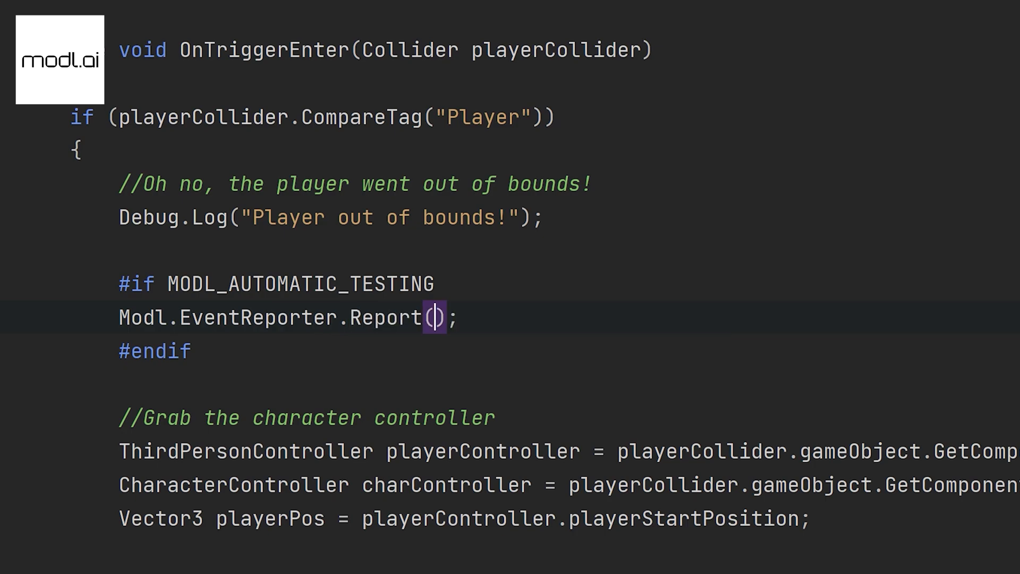
{"action": "type", "text": "\"FellOffLevel\""}
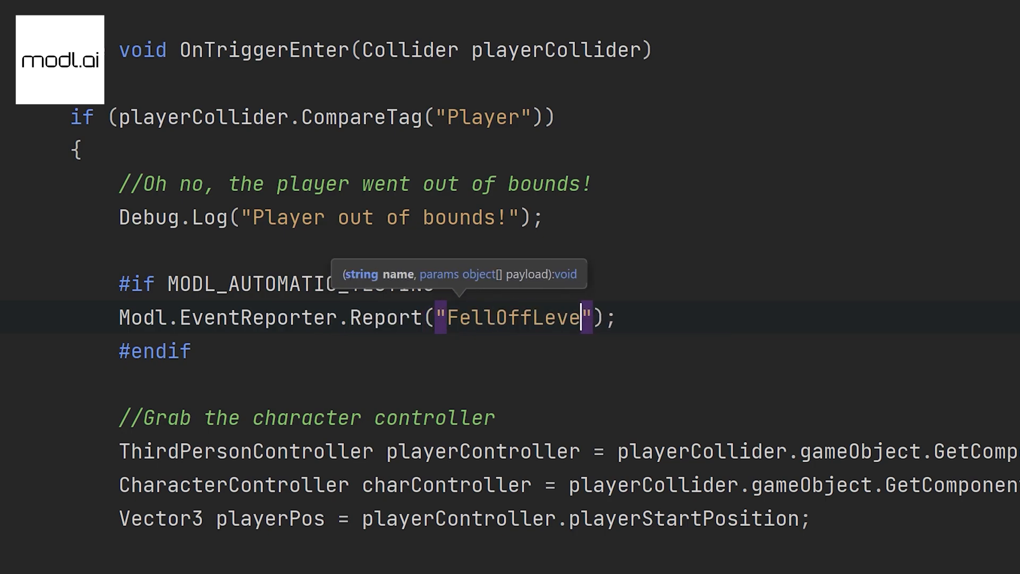
Step: Configure the ShinyNewBuild-Level2 test run with a value of 5
{"action": "left_click", "coordinate": [629, 499]}
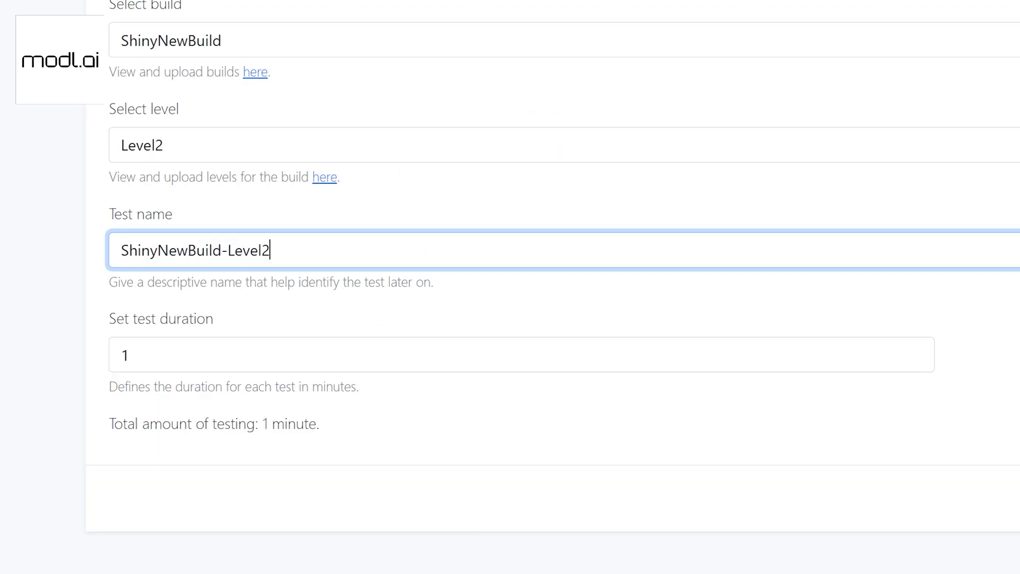
{"action": "type", "text": "5"}
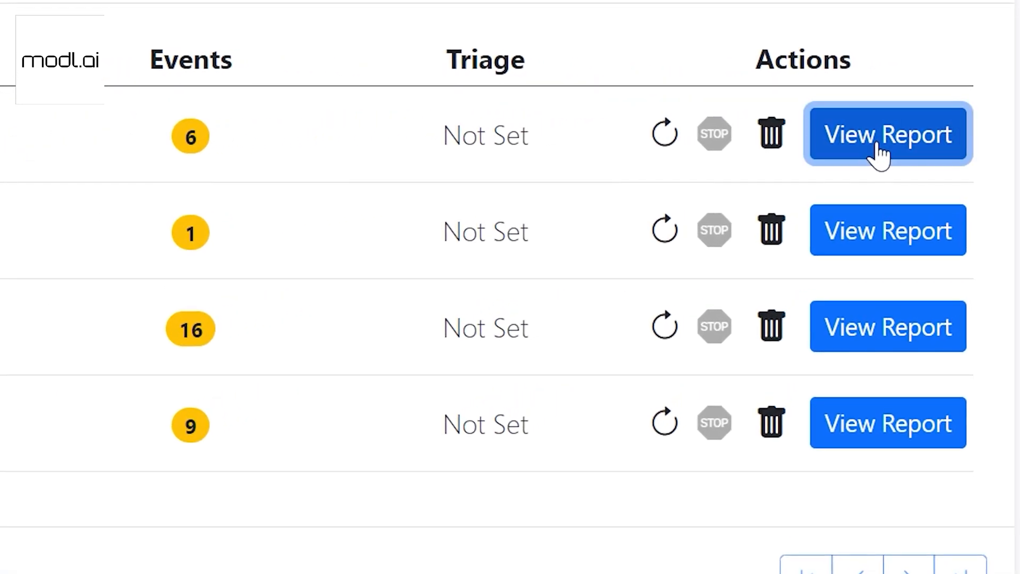
Step: View the 6-event test report and expand the 10:14:31 FellOffLevel event's prior positions and inputs
{"action": "left_click", "coordinate": [887, 134]}
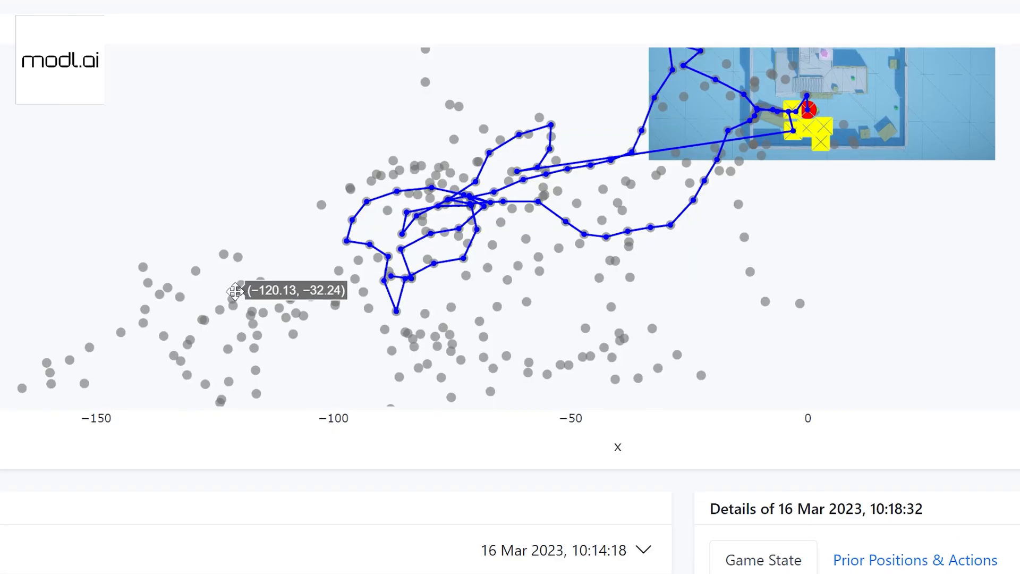
{"action": "left_click", "coordinate": [915, 560]}
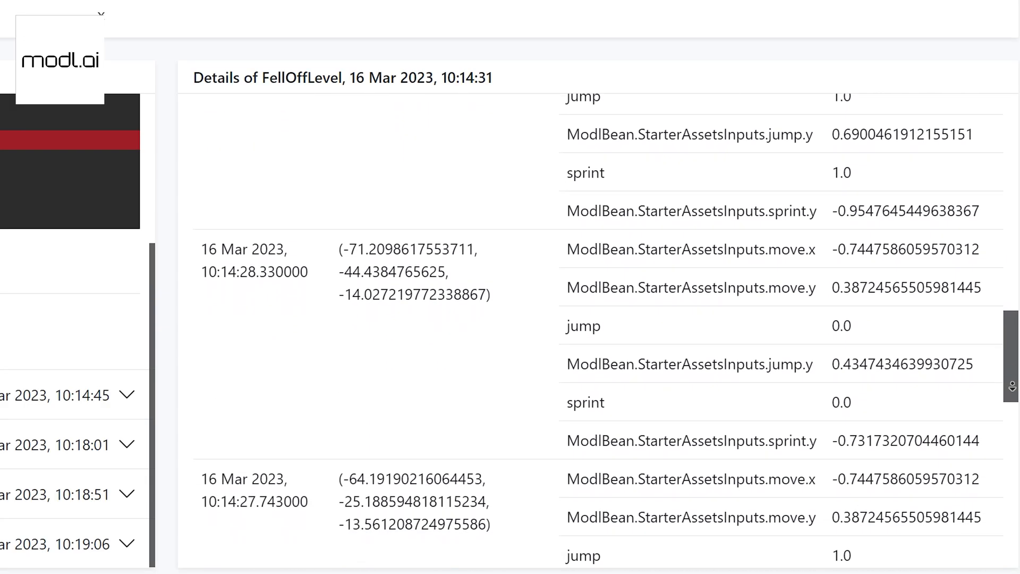